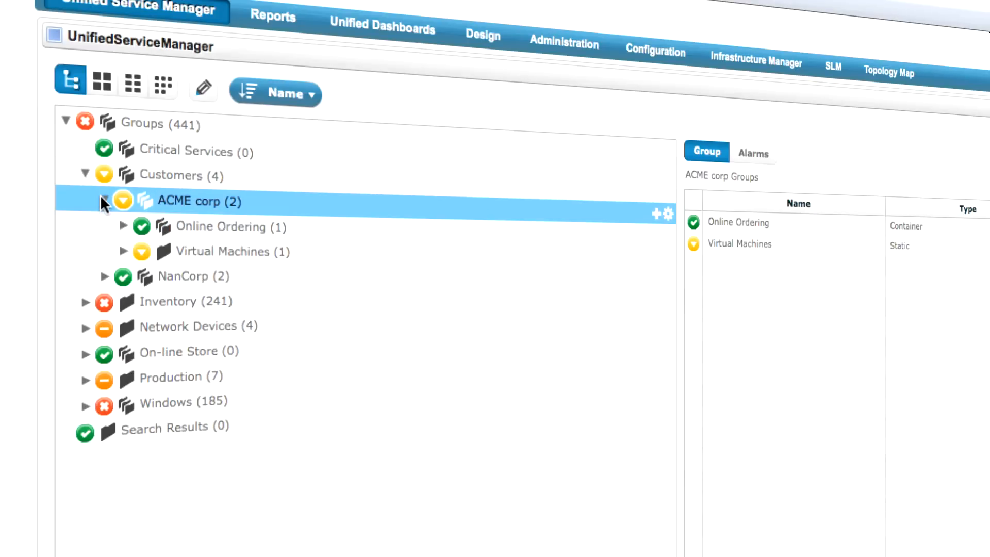
Expand Virtual Machines under ACME corp and select the Ken_nms machine
click(125, 250)
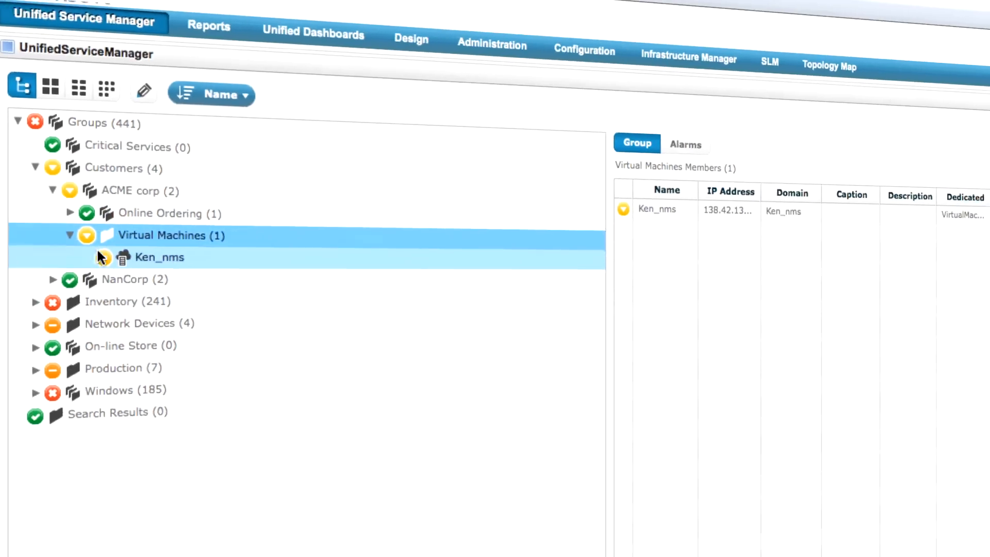
click(161, 257)
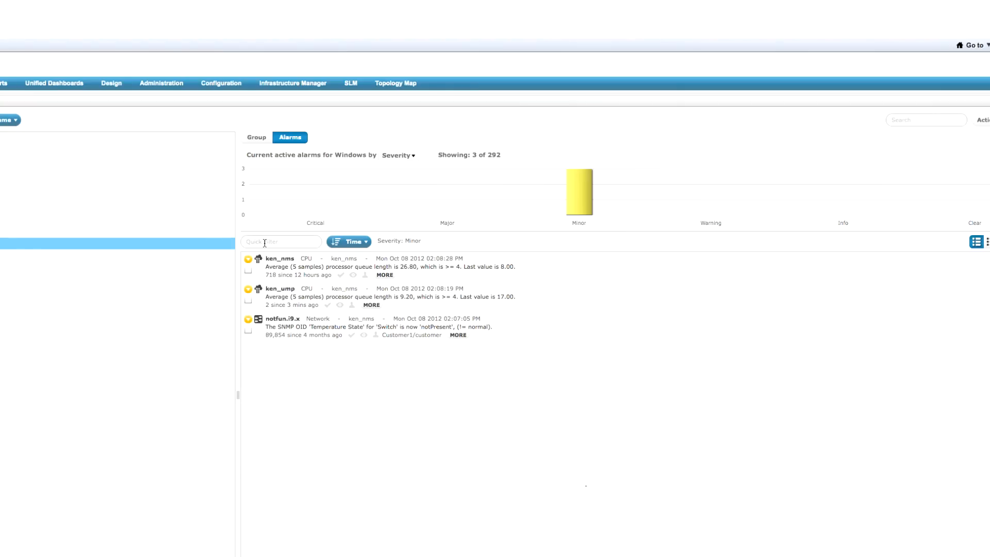
Filter alarms by 'cpu', then show the ken_nms alarm's history and metric graph
text(cpu)
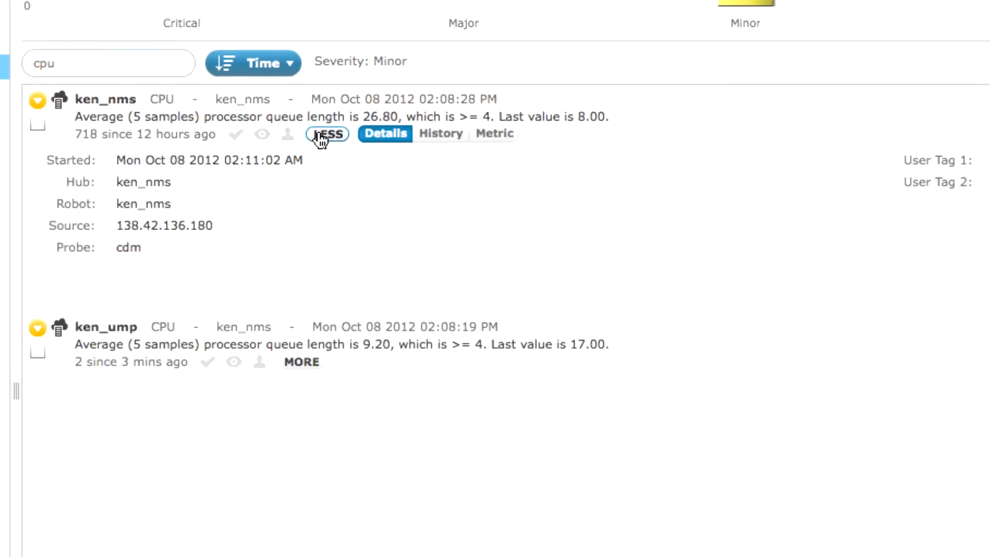
click(440, 133)
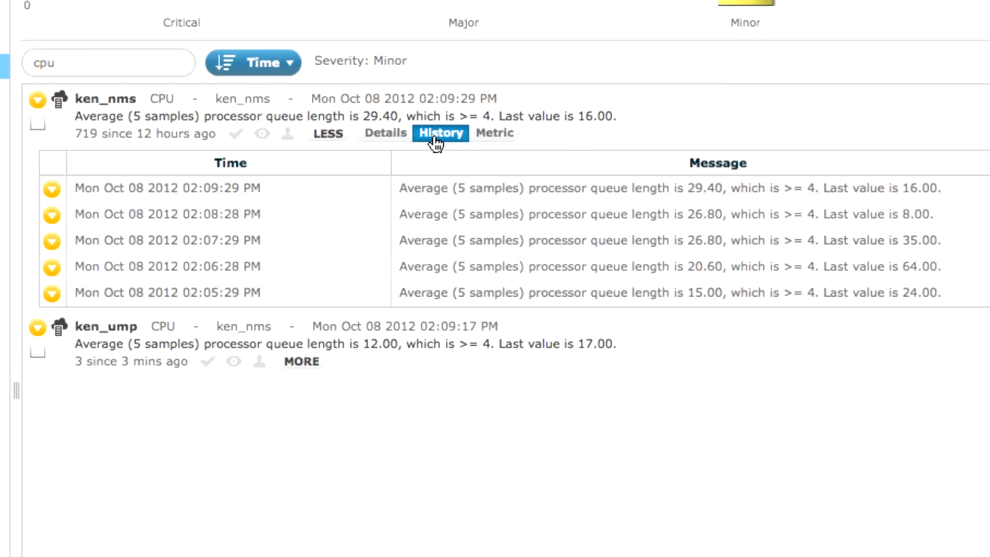
click(495, 133)
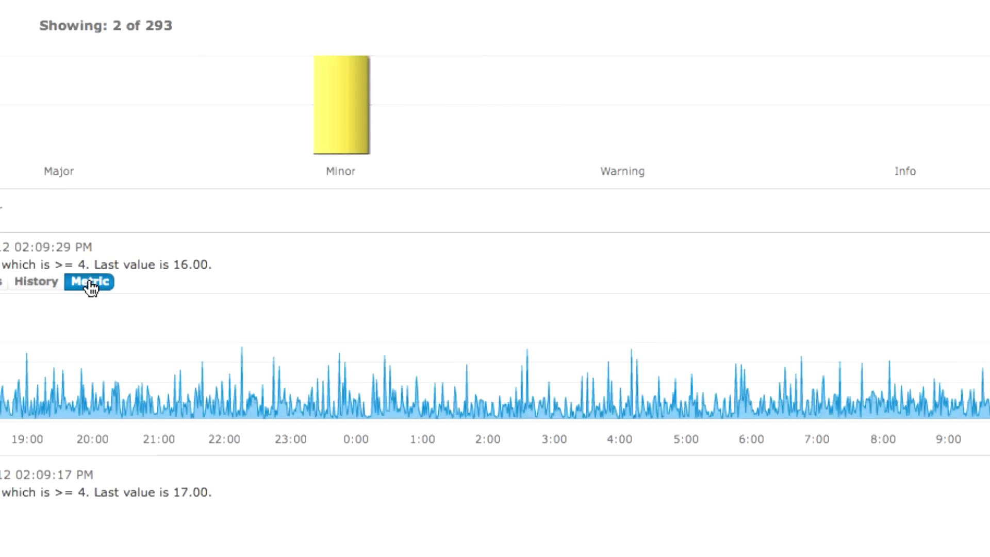